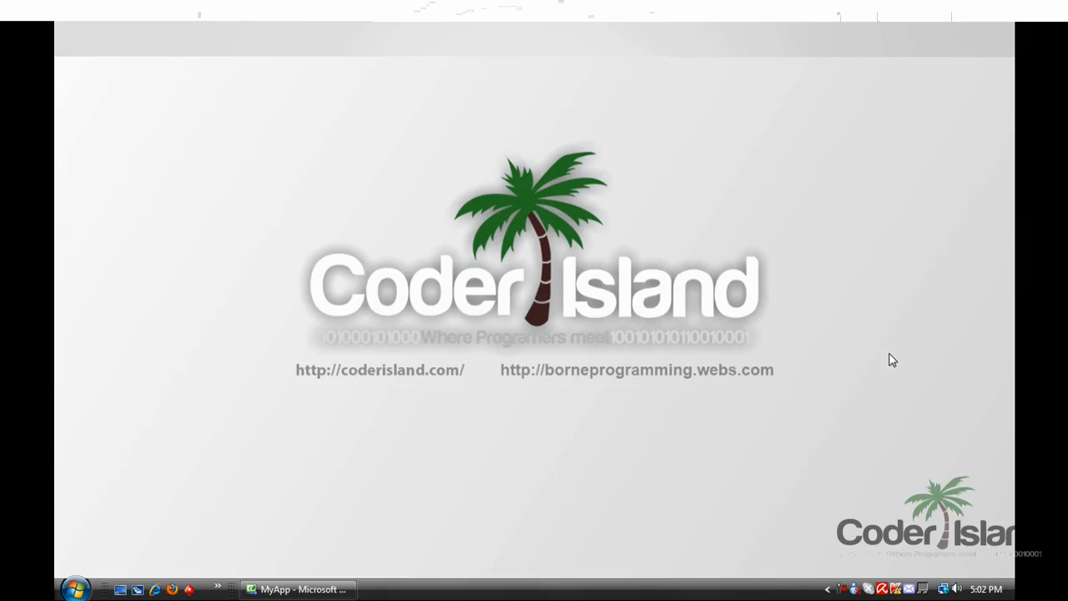
{"action": "mouse_move", "coordinate": [577, 445]}
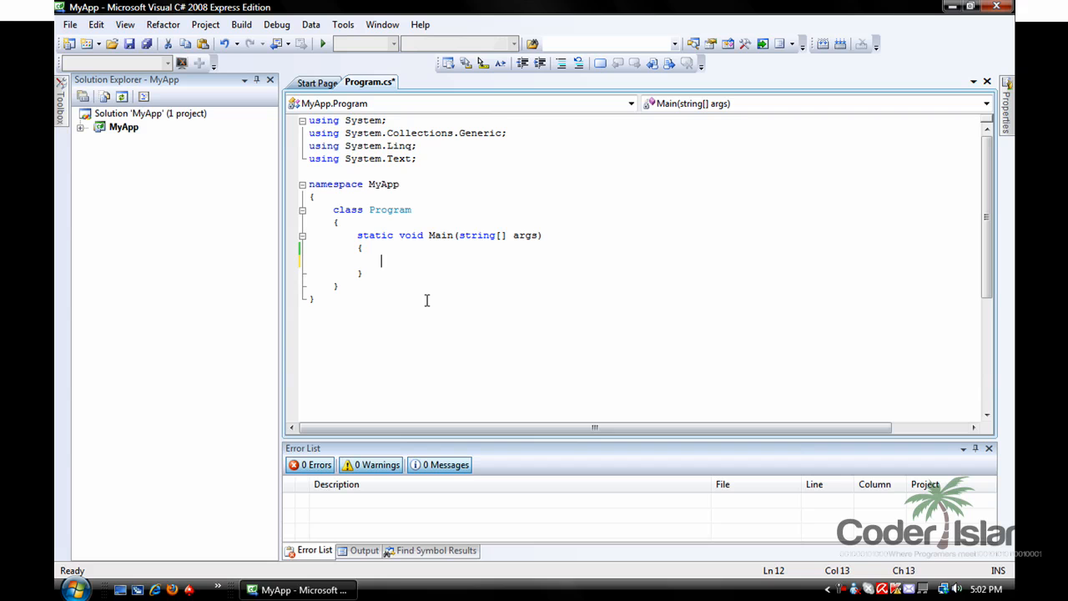
{"action": "mouse_move", "coordinate": [427, 281]}
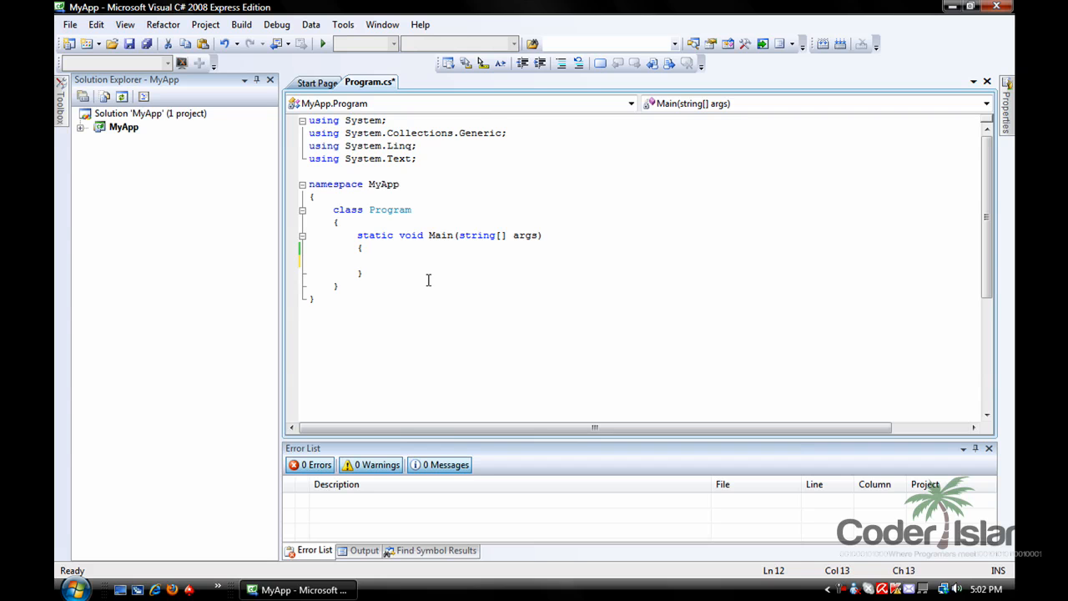
- Write 'Random random = new Random();' as the first statement of Main and move to the line end
{"action": "type", "text": "Random"}
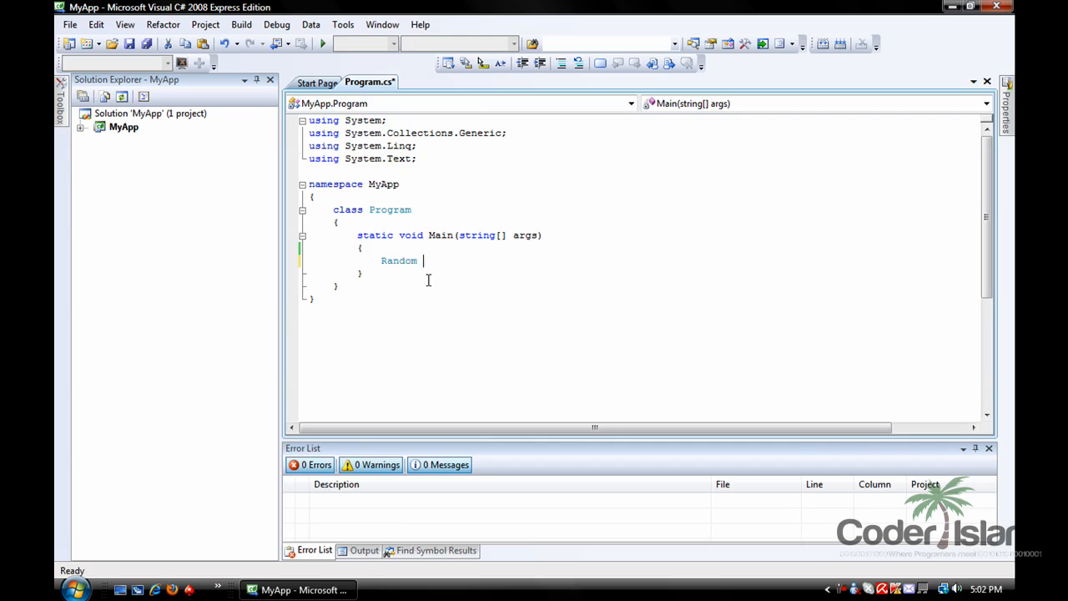
{"action": "type", "text": "random"}
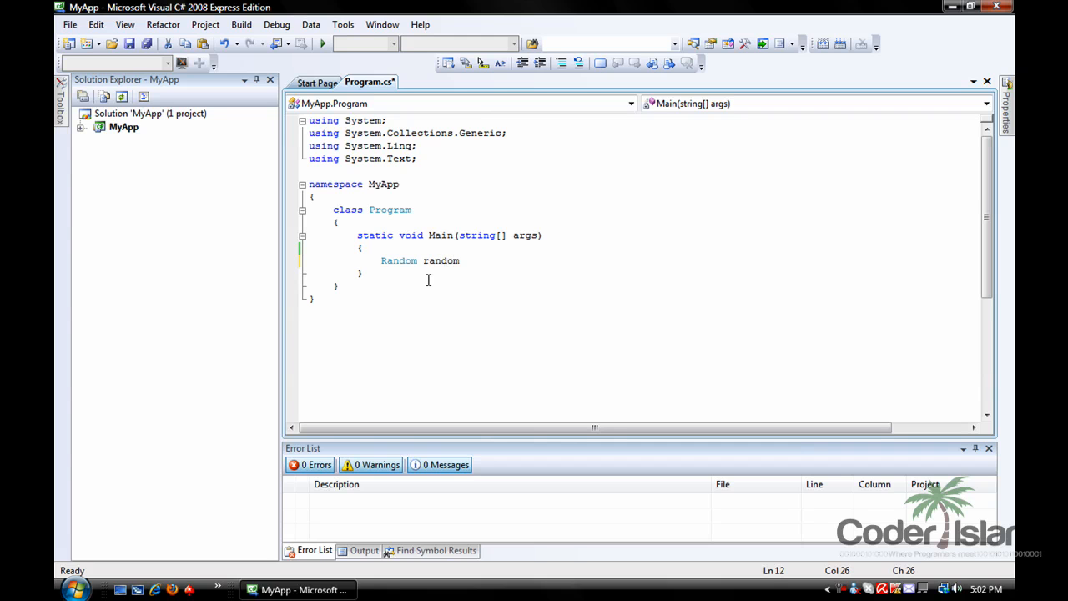
{"action": "type", "text": "= new"}
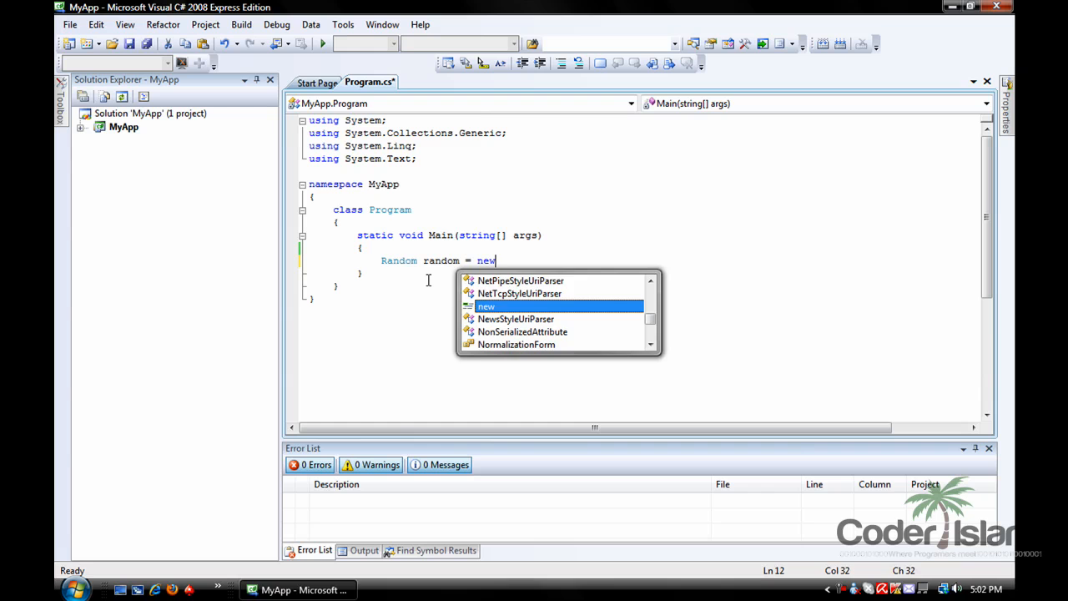
{"action": "type", "text": "Random();"}
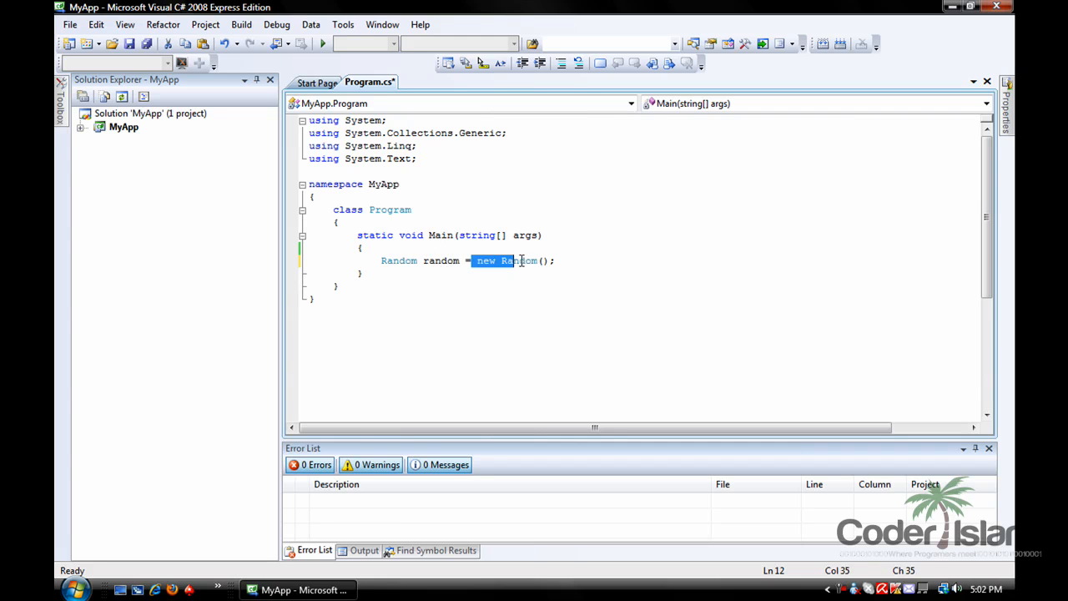
{"action": "double_click", "coordinate": [441, 260]}
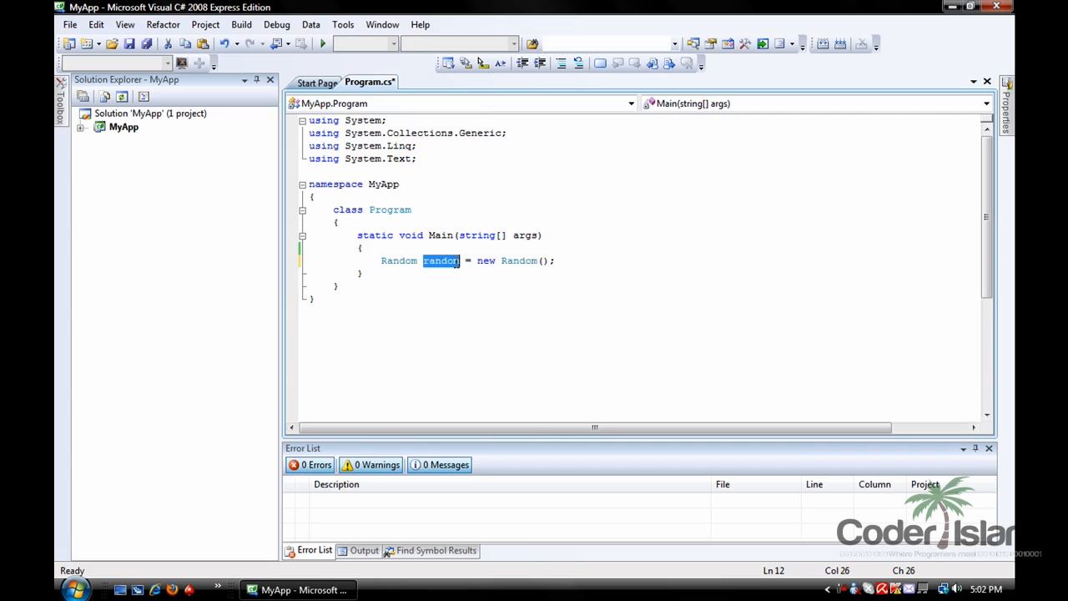
{"action": "left_click", "coordinate": [554, 260]}
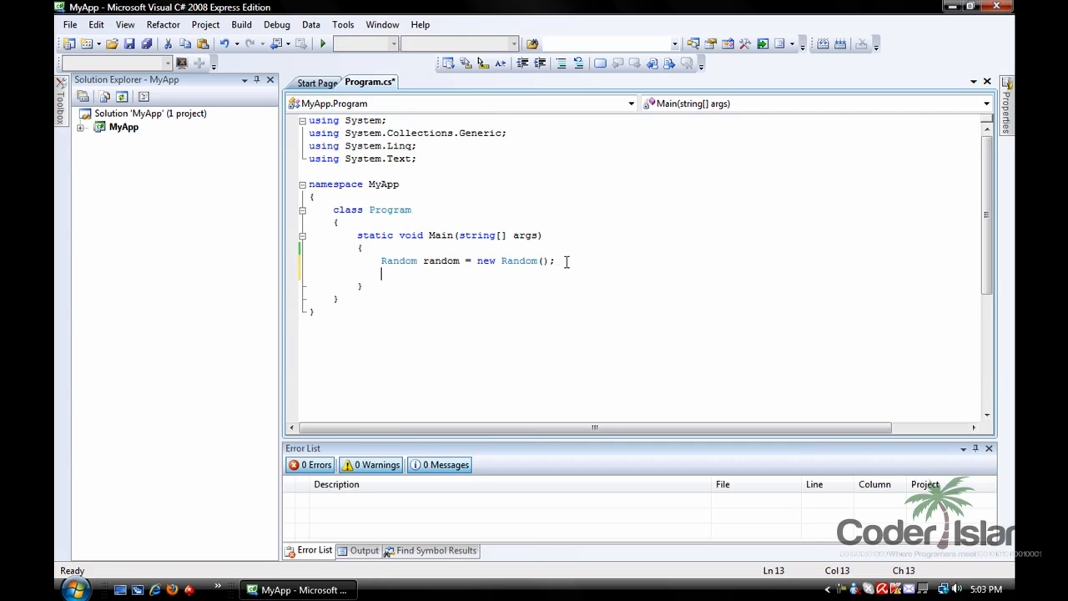
- Write 'int number = random.Next();' on the next line of Main
{"action": "type", "text": "int num"}
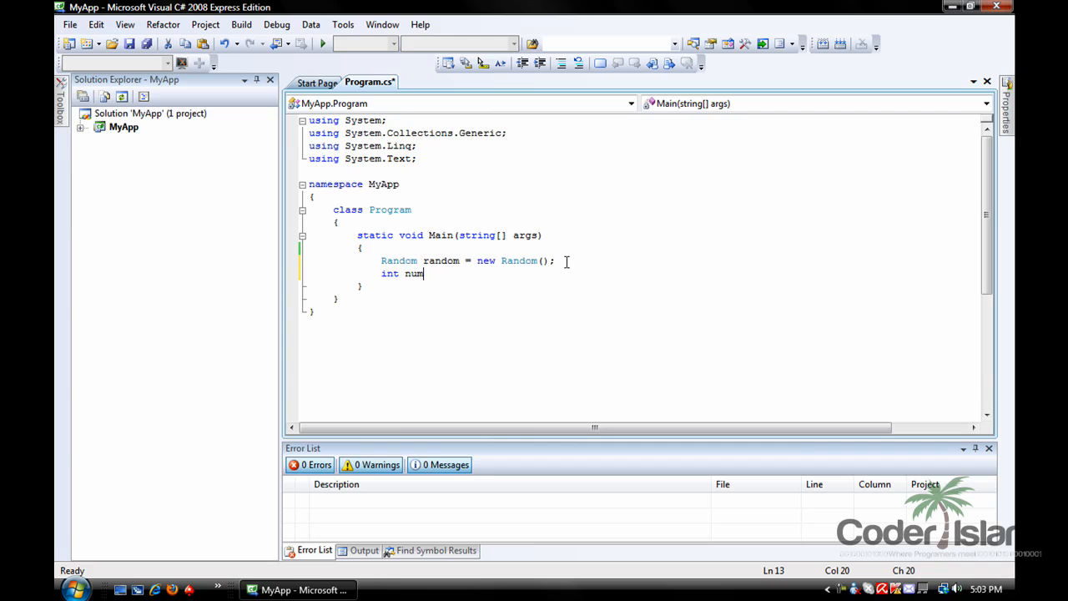
{"action": "type", "text": "ber ="}
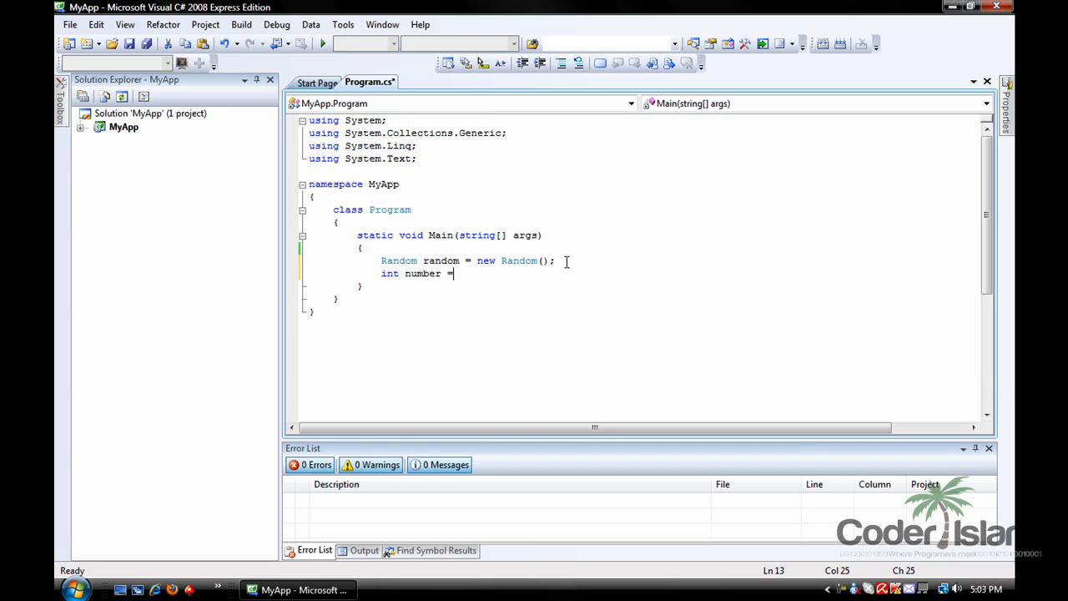
{"action": "type", "text": "rand"}
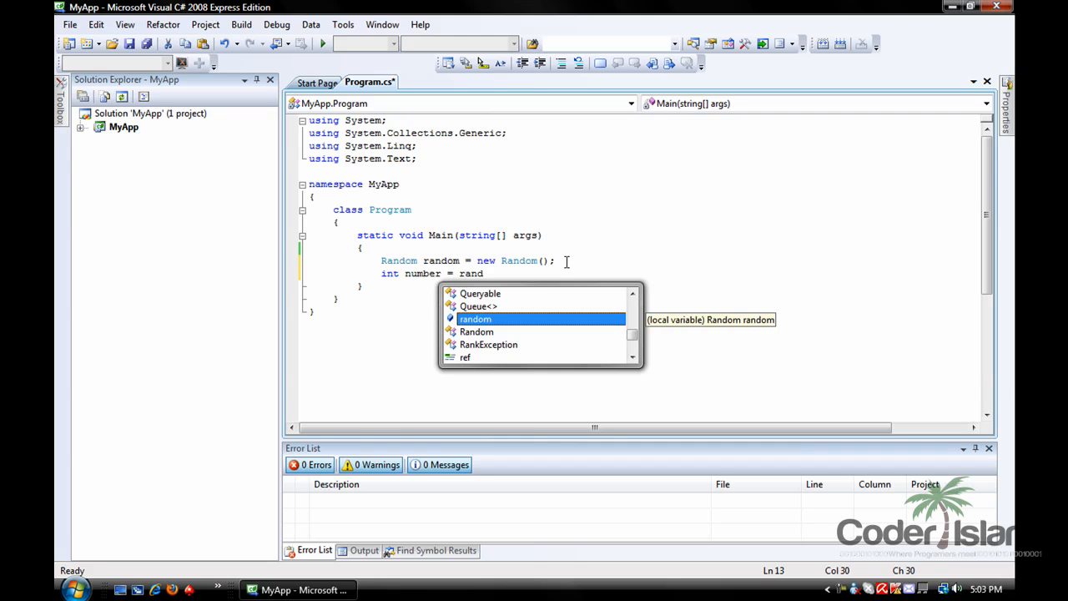
{"action": "type", "text": "om.Next("}
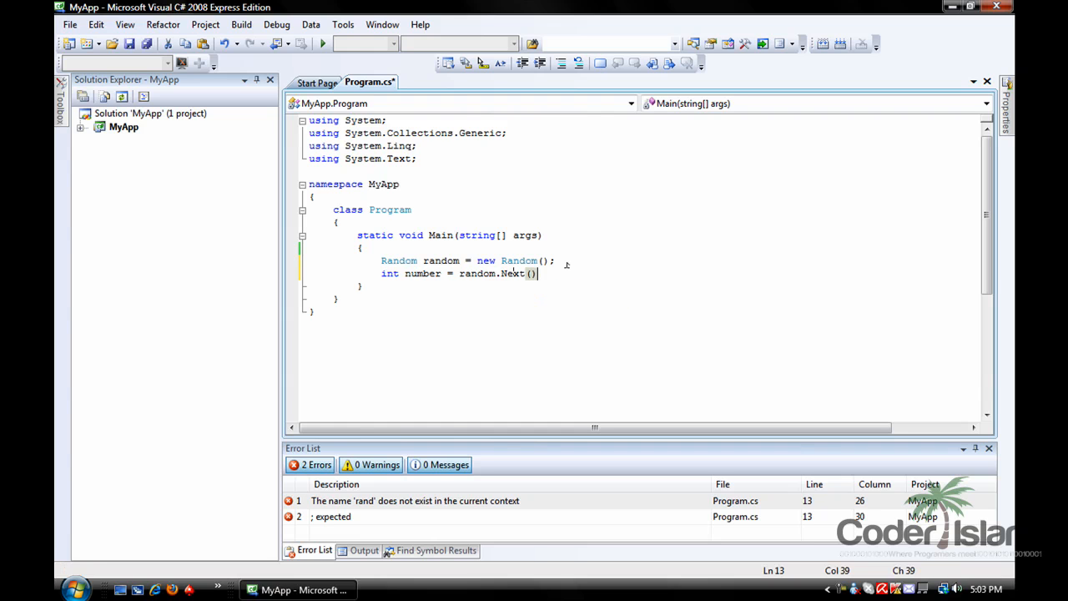
{"action": "type", "text": ";"}
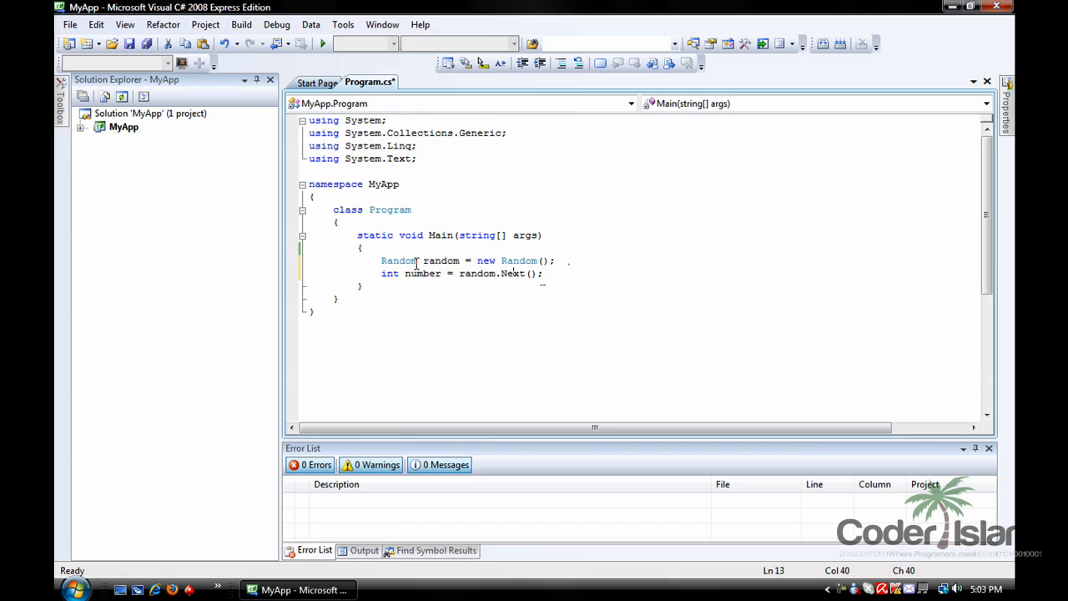
- Highlight random, the Random type and the int type of number to review them
{"action": "double_click", "coordinate": [440, 260]}
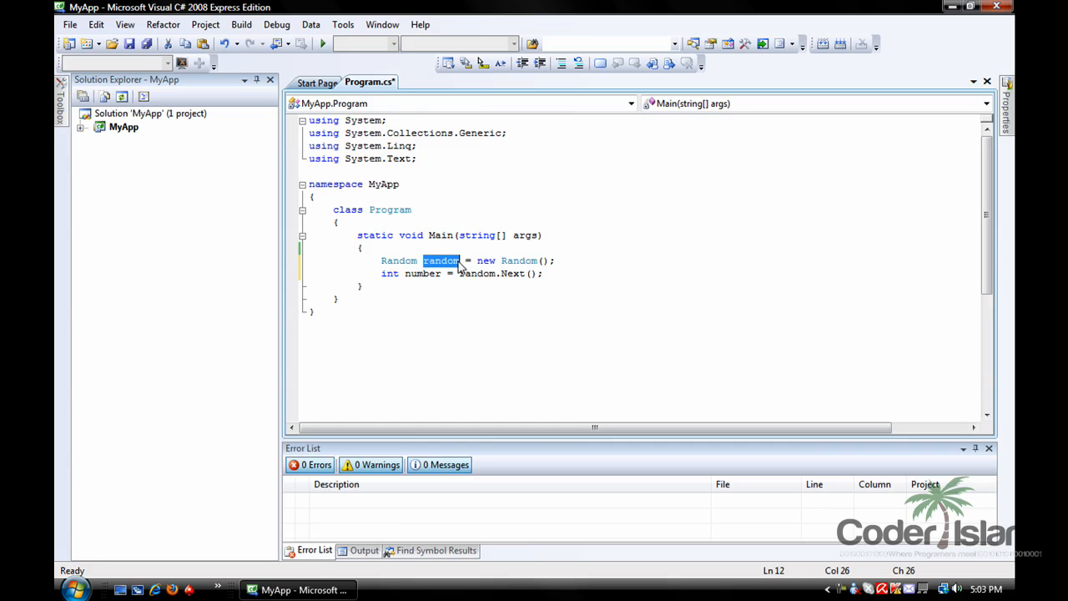
{"action": "double_click", "coordinate": [397, 260]}
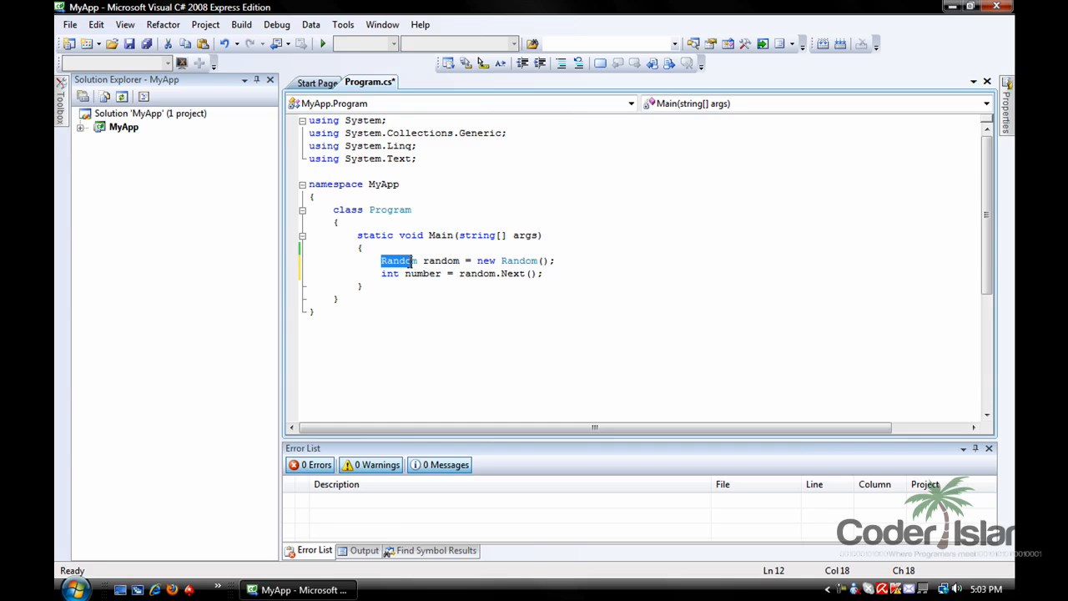
{"action": "mouse_move", "coordinate": [388, 274]}
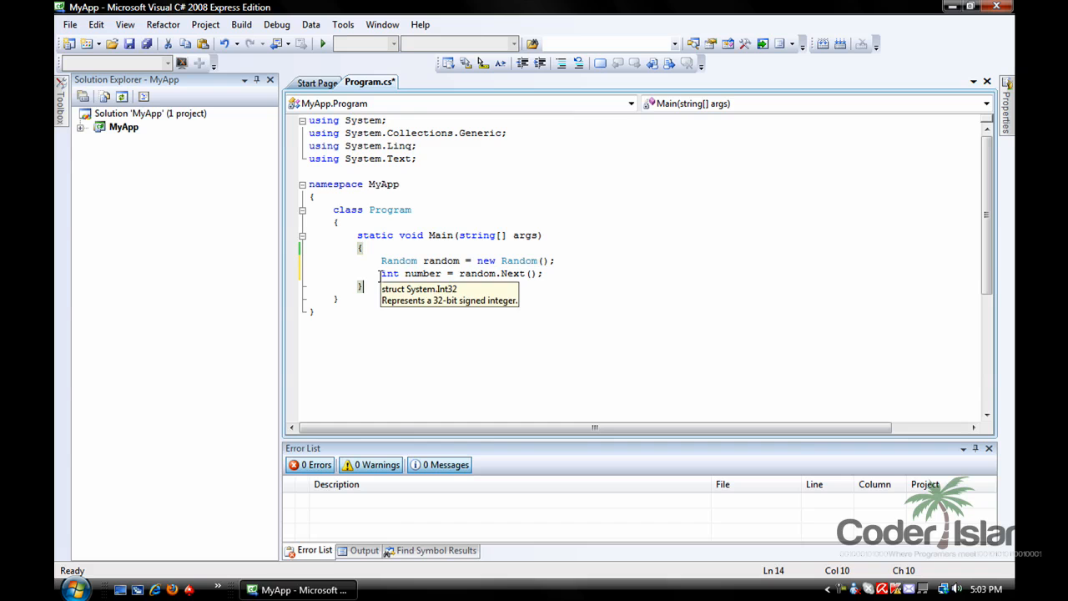
{"action": "double_click", "coordinate": [418, 274]}
{"action": "type", "text": "System"}
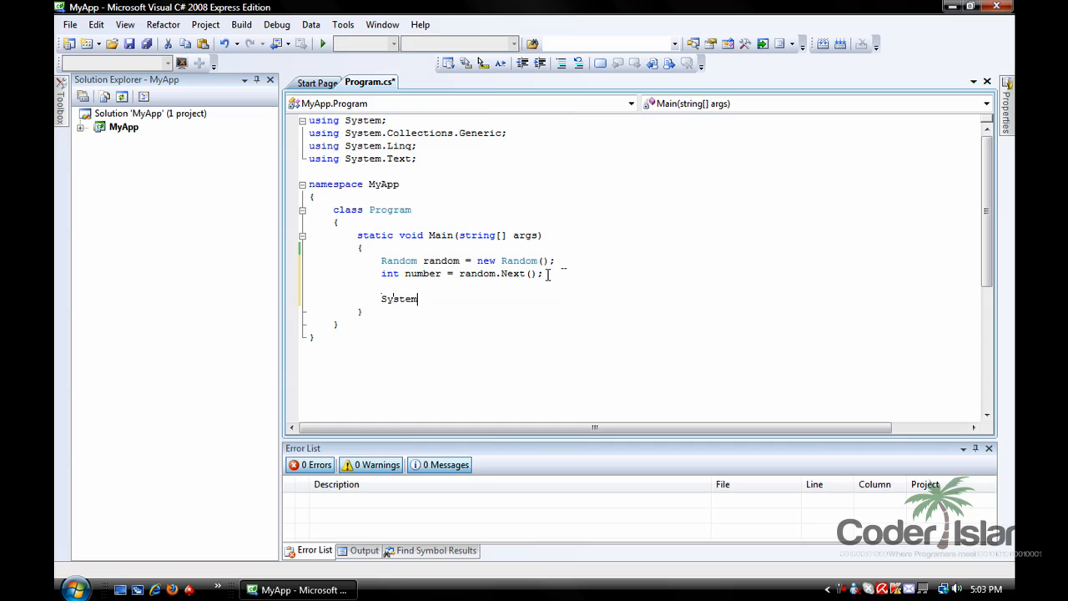
- Add 'System.Console.WriteLine(number);' and 'Console.ReadKey();' to Main
{"action": "type", "text": ".Console.WriteLine(n"}
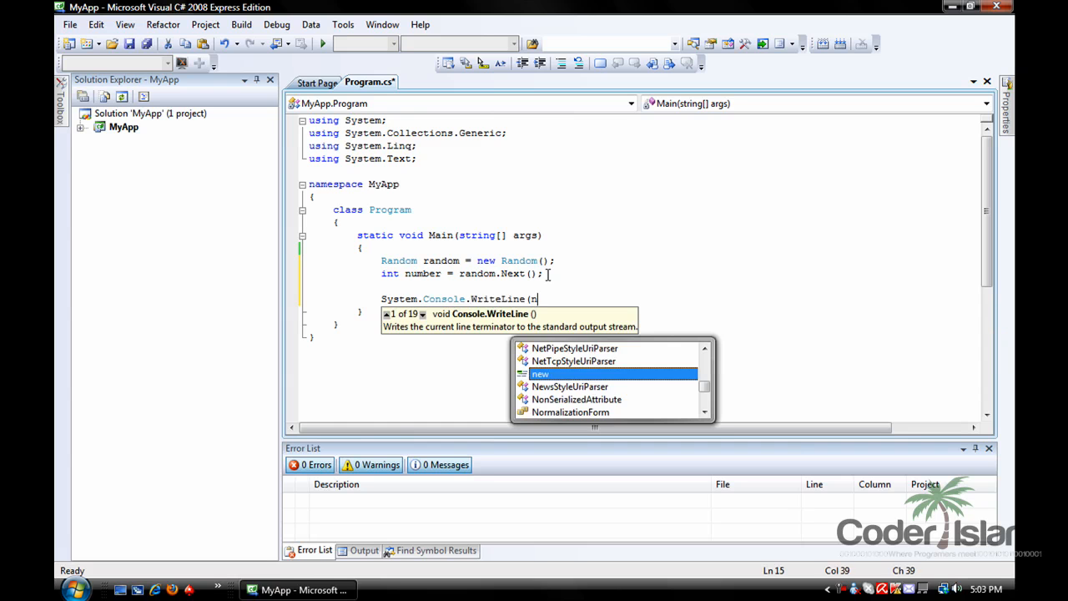
{"action": "type", "text": "umber)"}
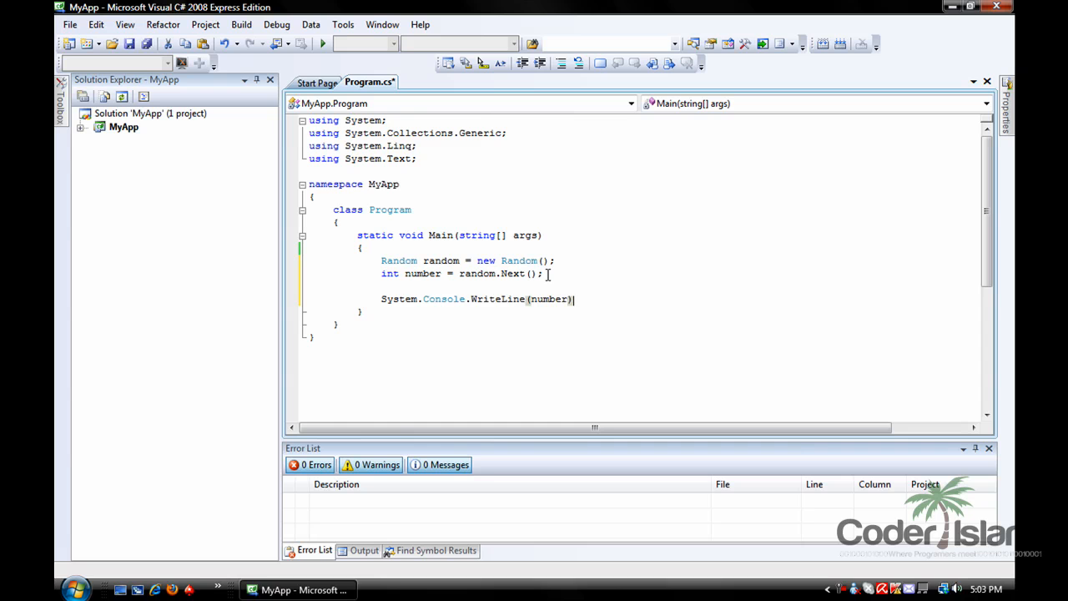
{"action": "type", "text": "C"}
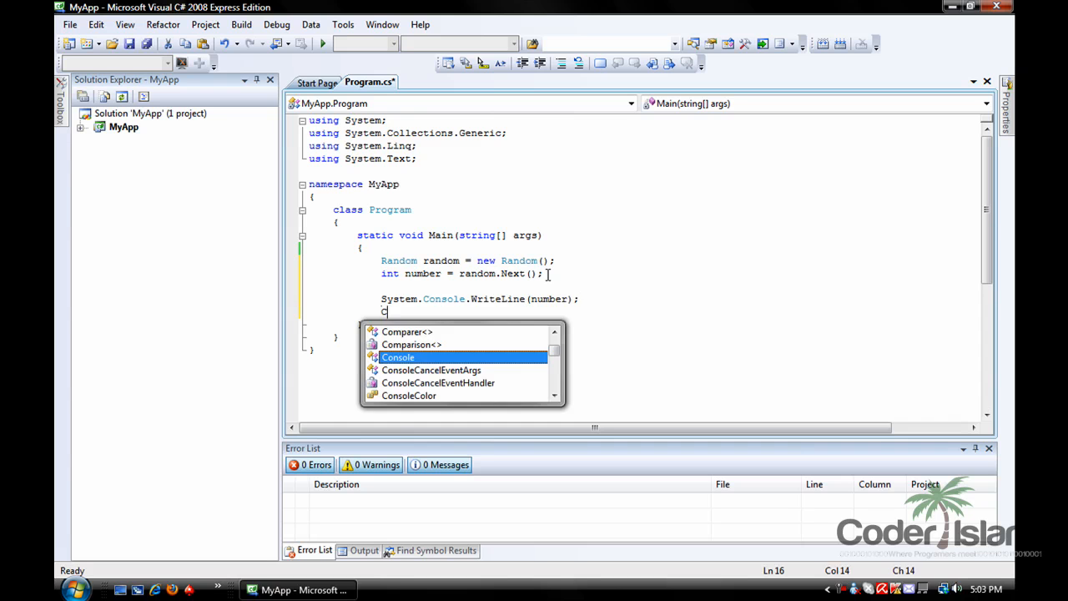
{"action": "type", "text": "Console.ReadKey();"}
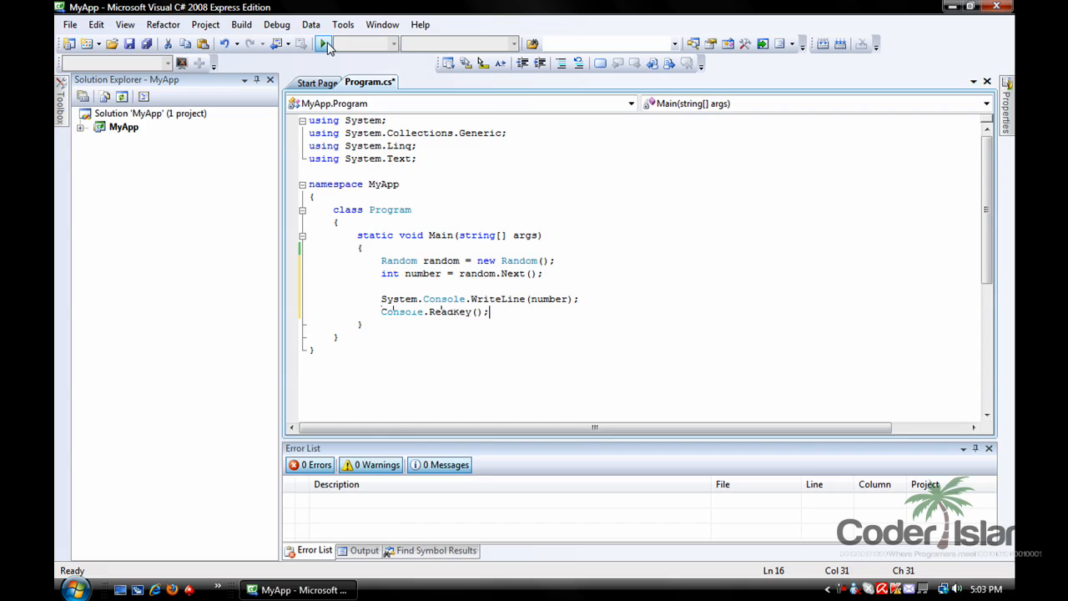
- Run the program to see a random integer, then close the console window
{"action": "left_click", "coordinate": [324, 44]}
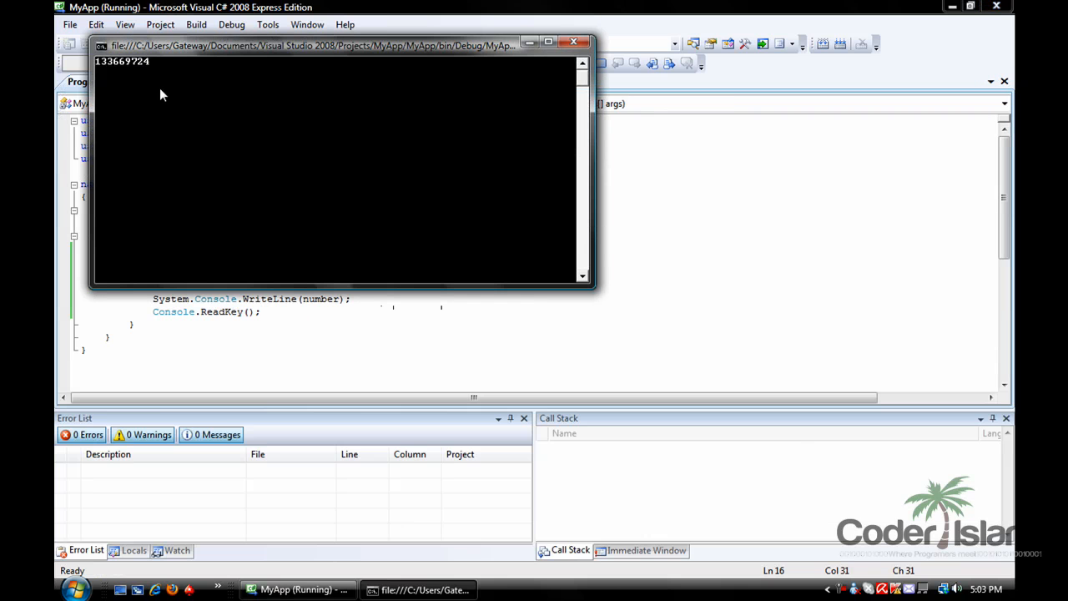
{"action": "left_click", "coordinate": [575, 41]}
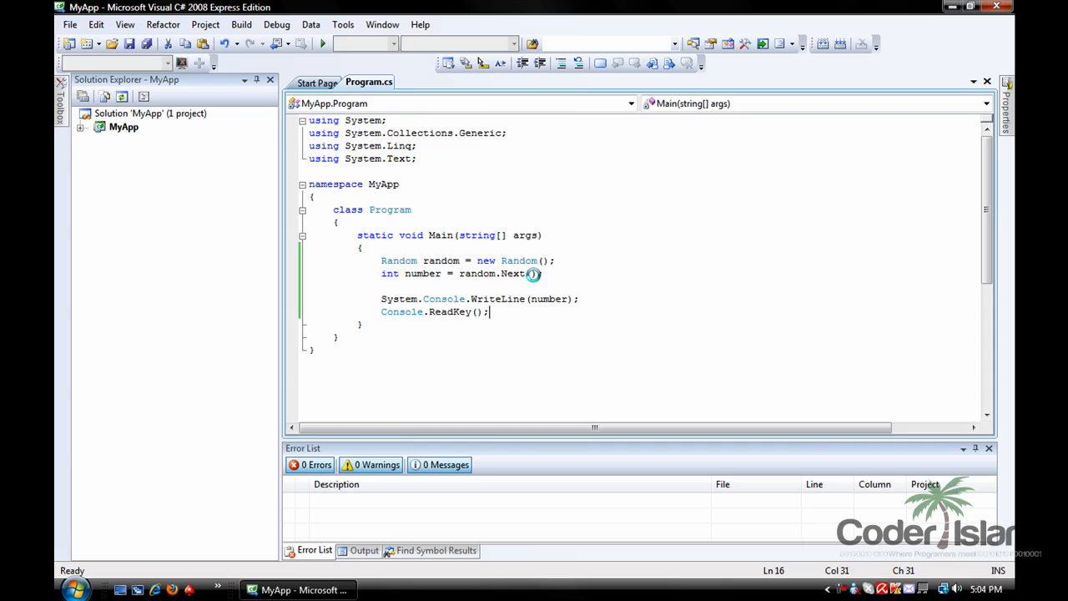
- Give random.Next an upper bound of 100, build, then begin entering 50 as a lower bound
{"action": "type", "text": "100"}
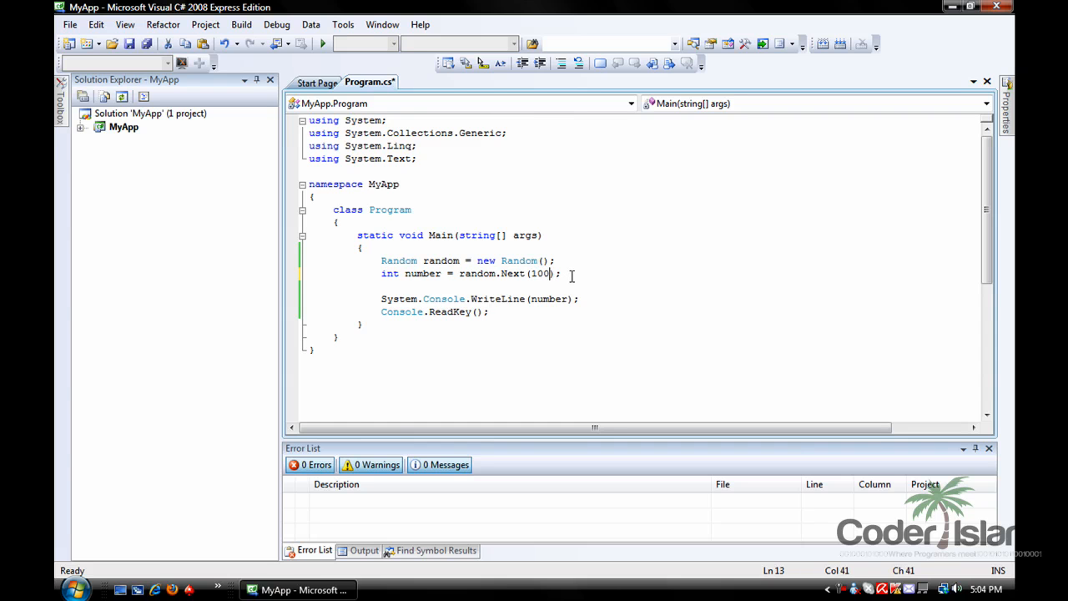
{"action": "key", "text": "F6"}
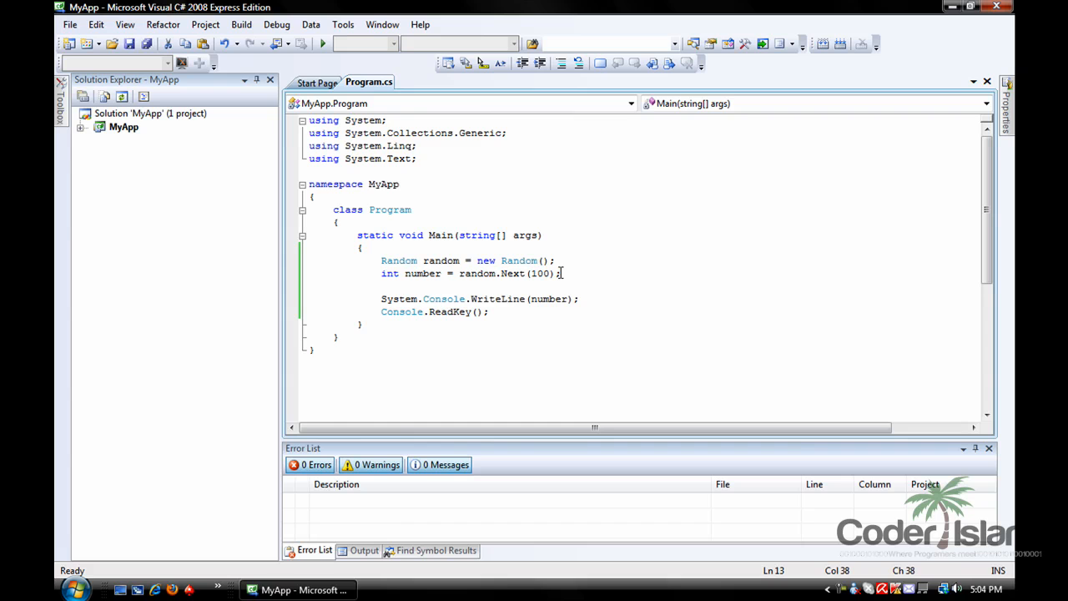
{"action": "type", "text": "50,"}
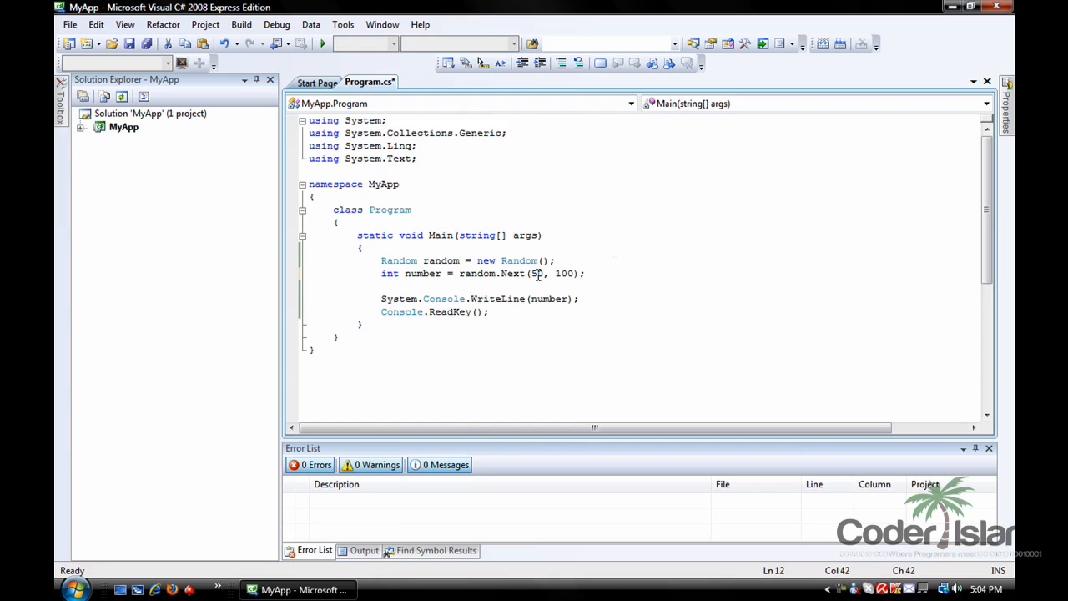
{"action": "mouse_move", "coordinate": [534, 274]}
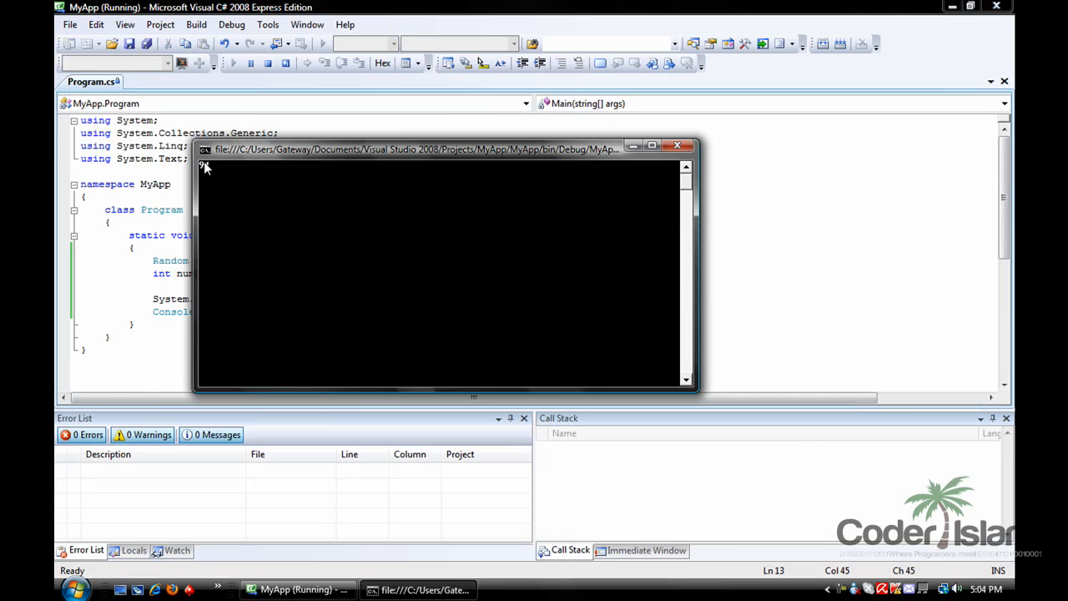
{"action": "mouse_move", "coordinate": [207, 170]}
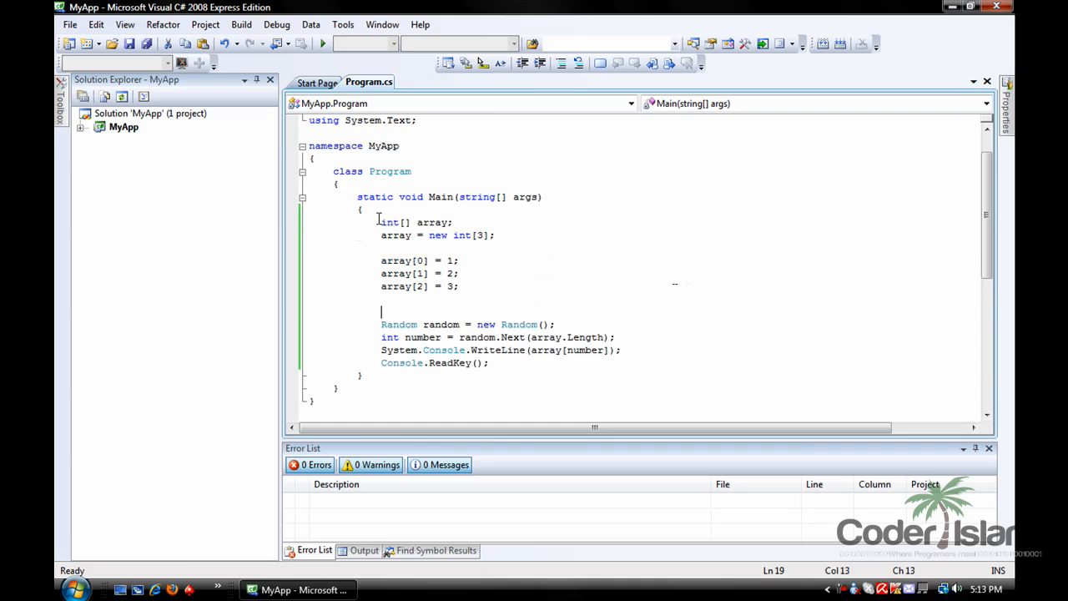
- Highlight the int[] type and the array variable name in the new array code, then clear the highlight
{"action": "double_click", "coordinate": [391, 222]}
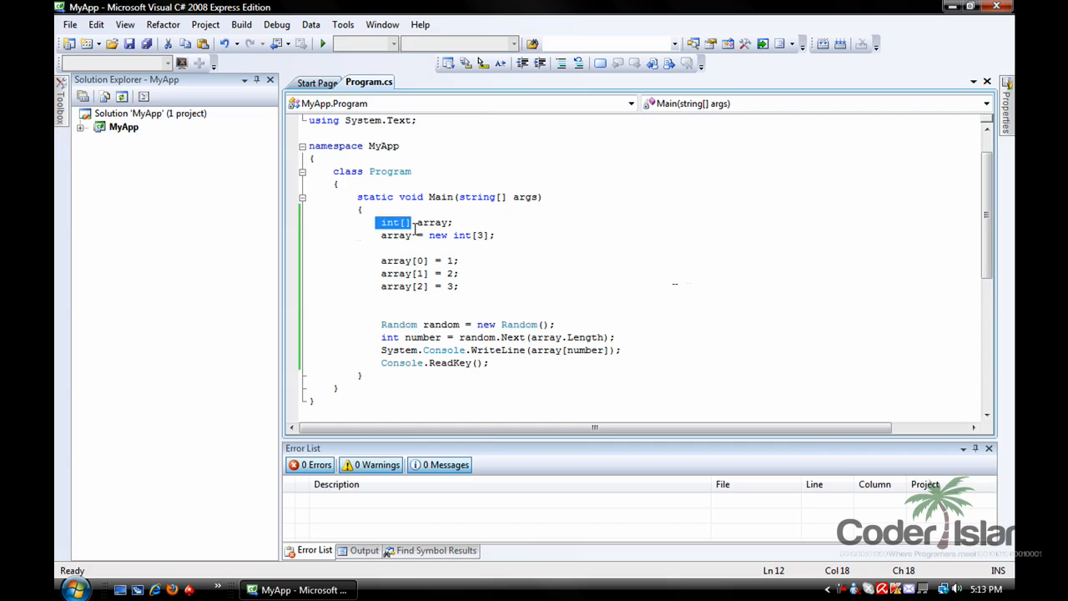
{"action": "double_click", "coordinate": [430, 222]}
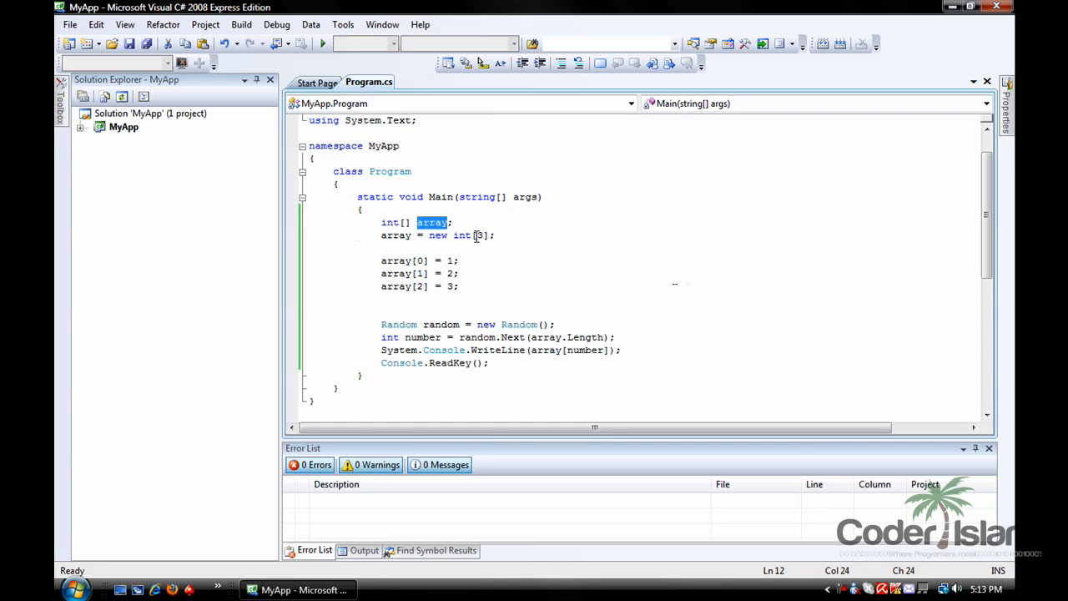
{"action": "left_click", "coordinate": [447, 270]}
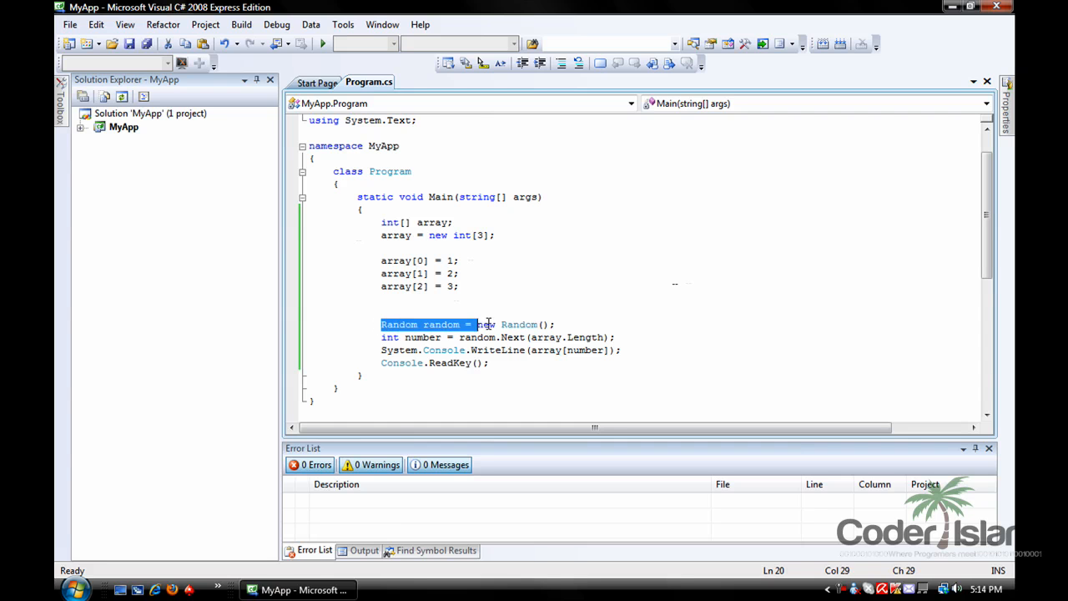
{"action": "left_click", "coordinate": [394, 337]}
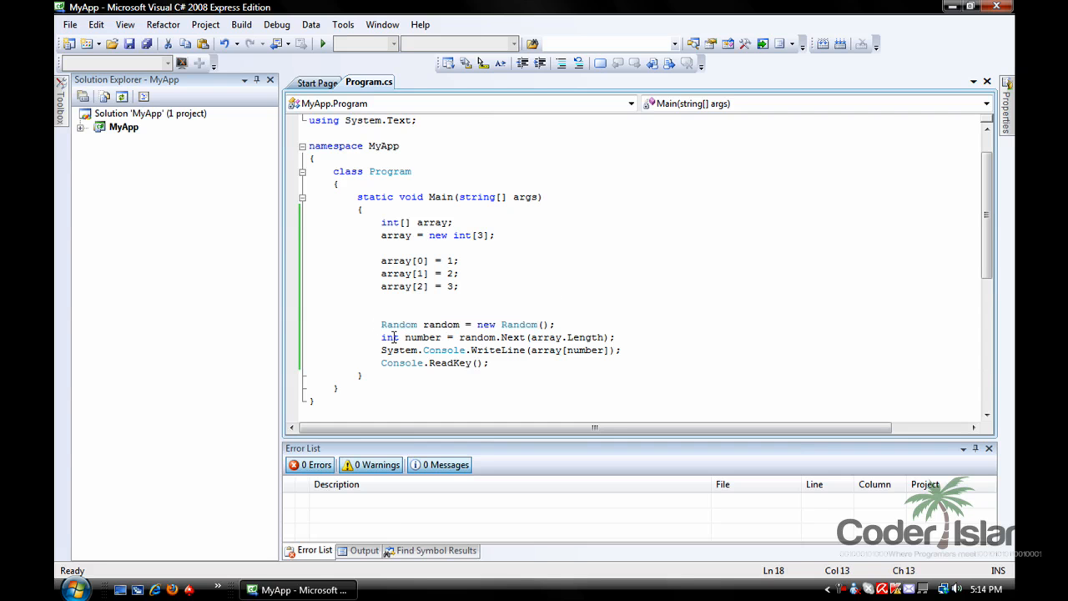
{"action": "double_click", "coordinate": [420, 337]}
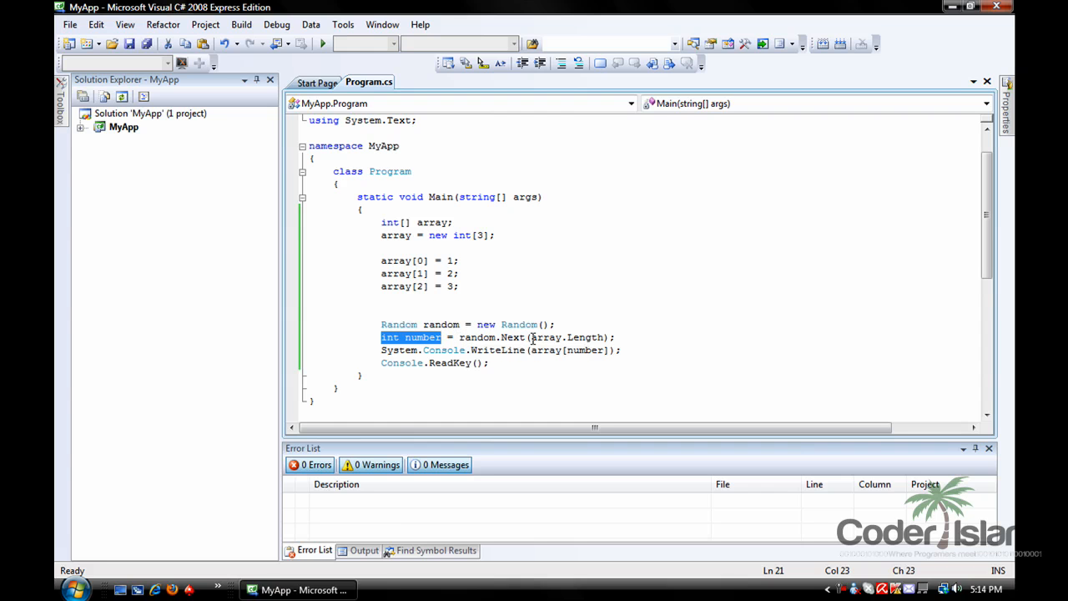
{"action": "left_click", "coordinate": [573, 320]}
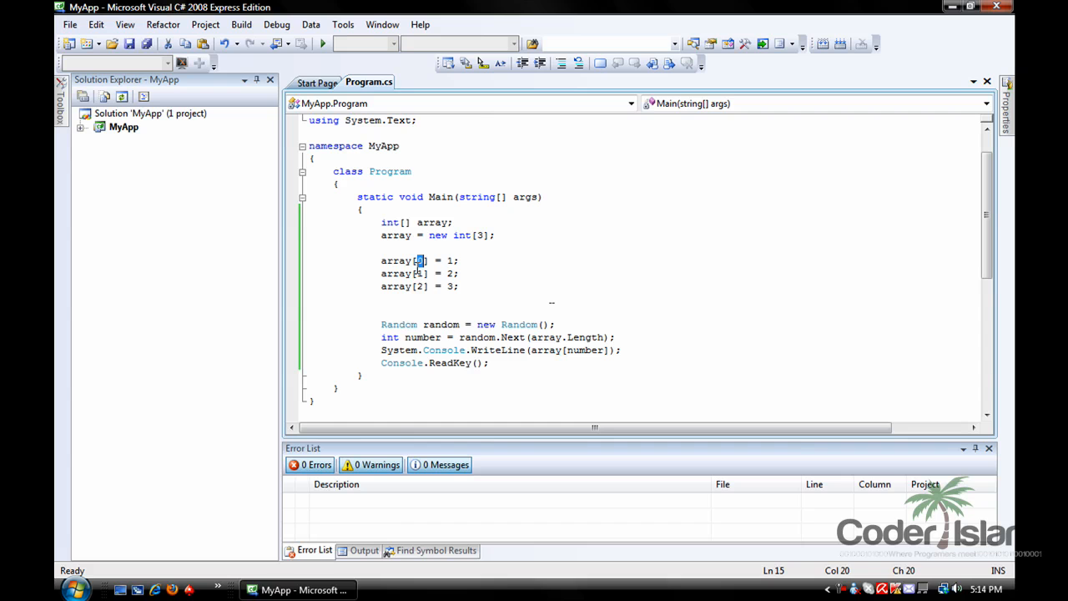
{"action": "double_click", "coordinate": [544, 337]}
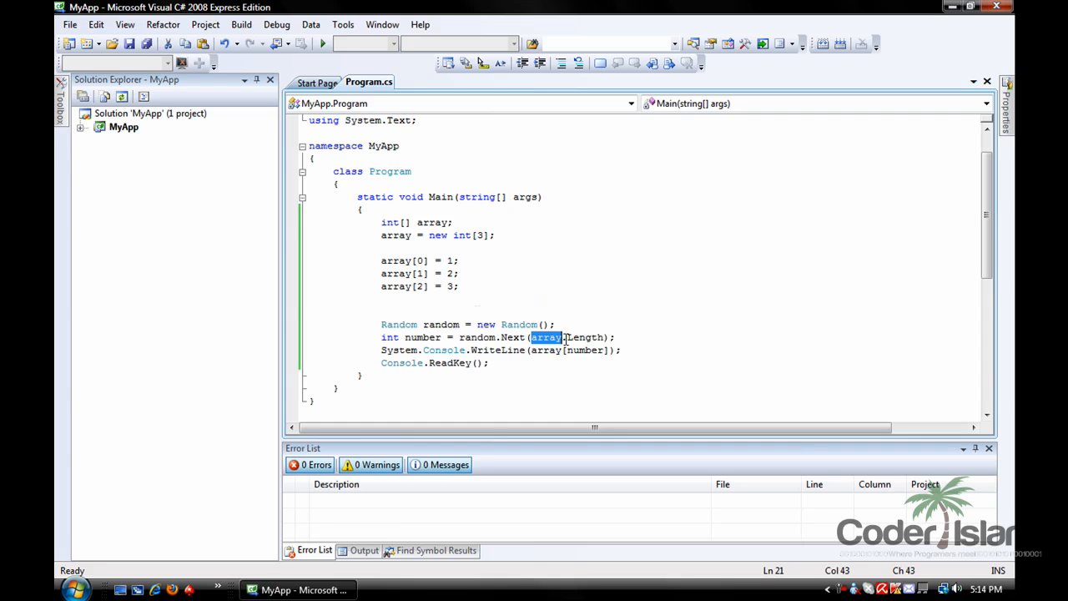
{"action": "left_click", "coordinate": [427, 261]}
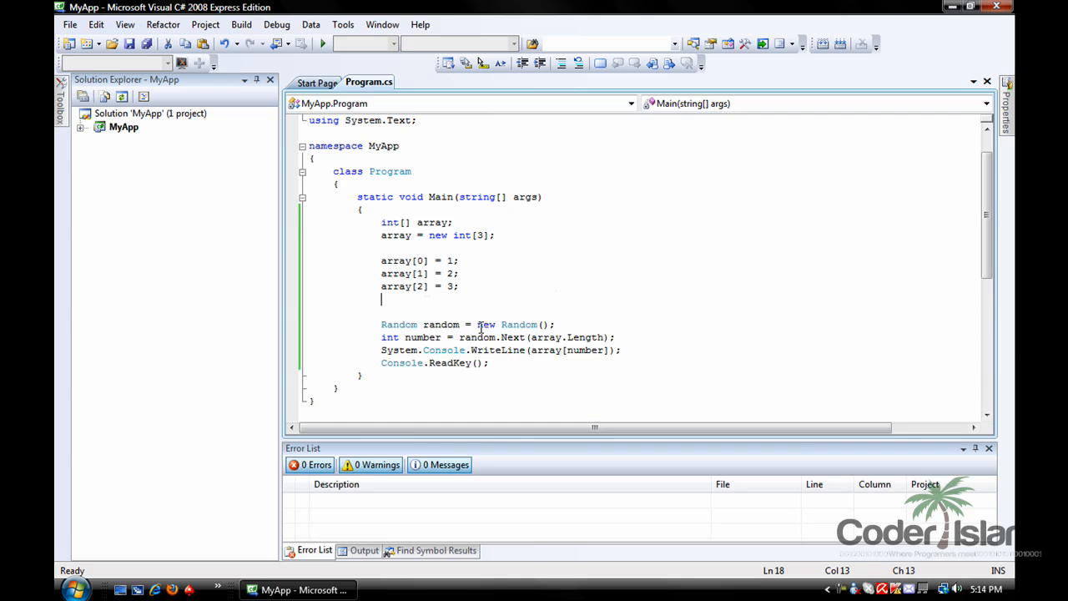
{"action": "mouse_move", "coordinate": [424, 330]}
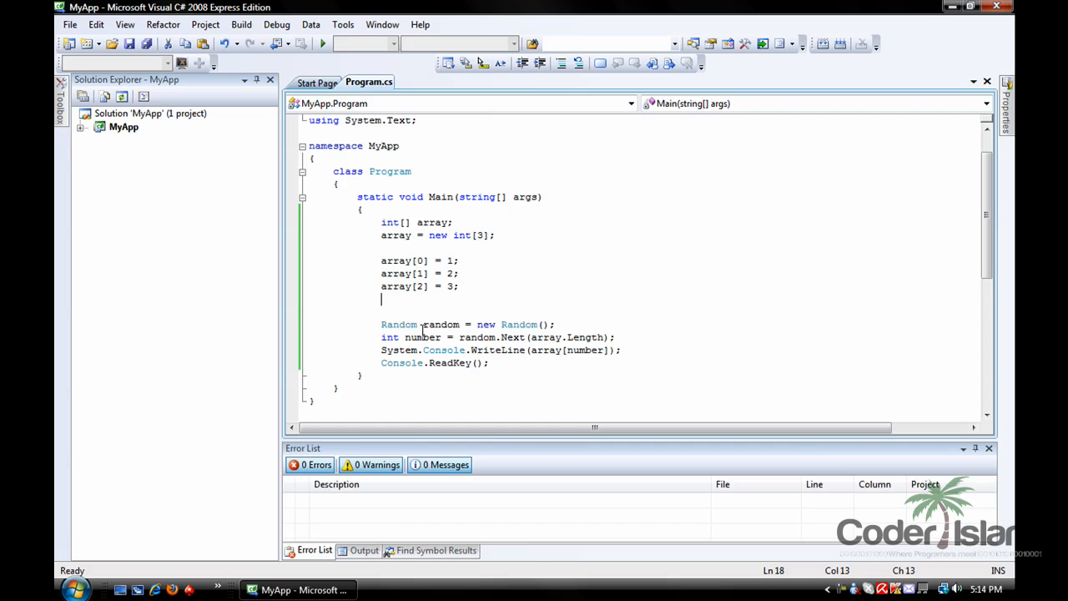
{"action": "double_click", "coordinate": [422, 337]}
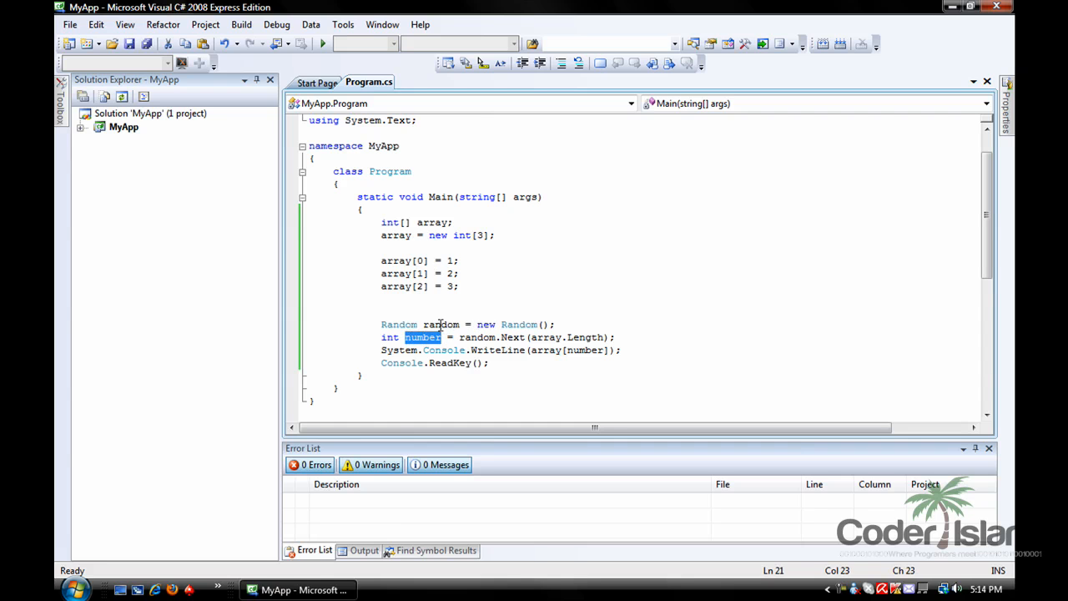
{"action": "left_click", "coordinate": [421, 274]}
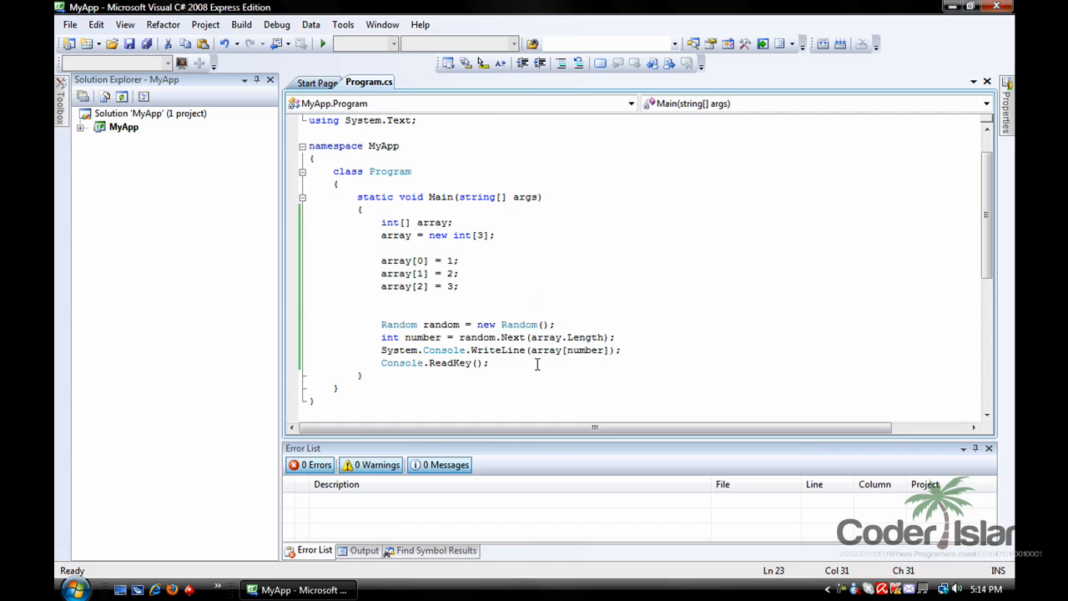
{"action": "double_click", "coordinate": [548, 350]}
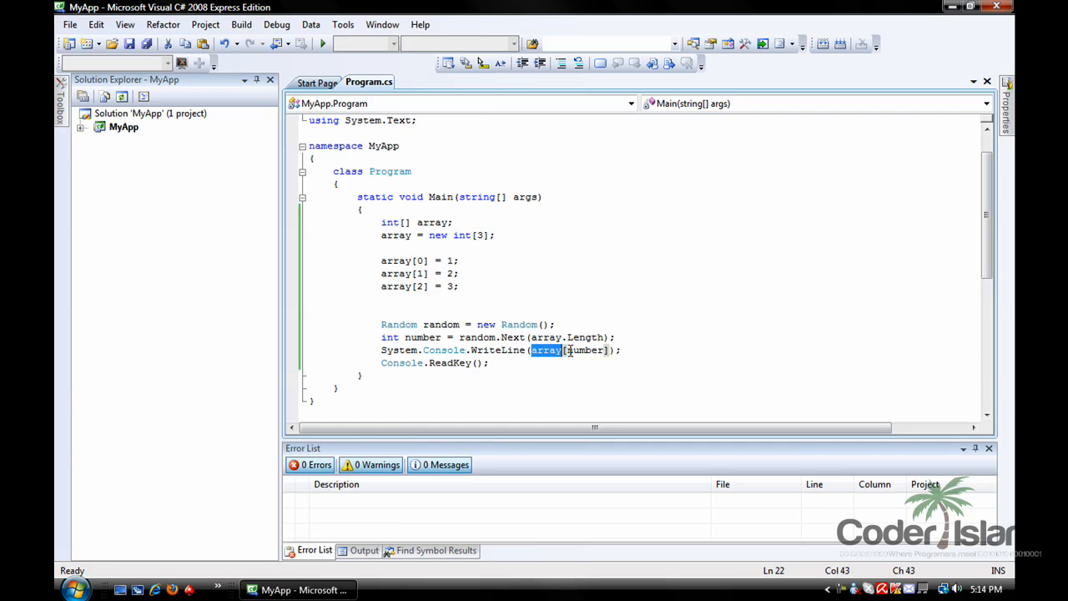
{"action": "double_click", "coordinate": [584, 351]}
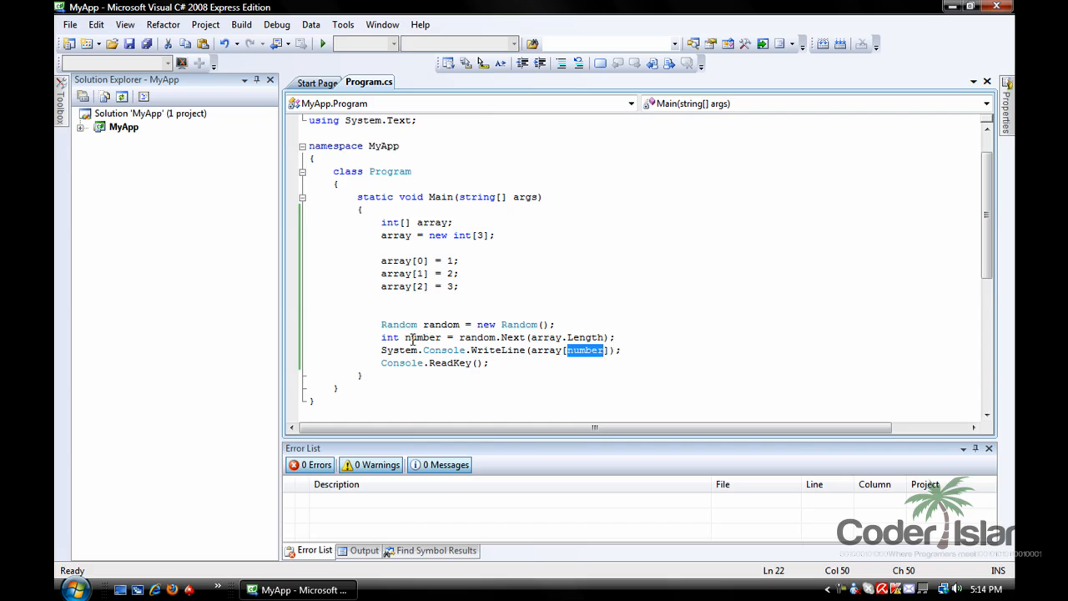
{"action": "mouse_move", "coordinate": [417, 286]}
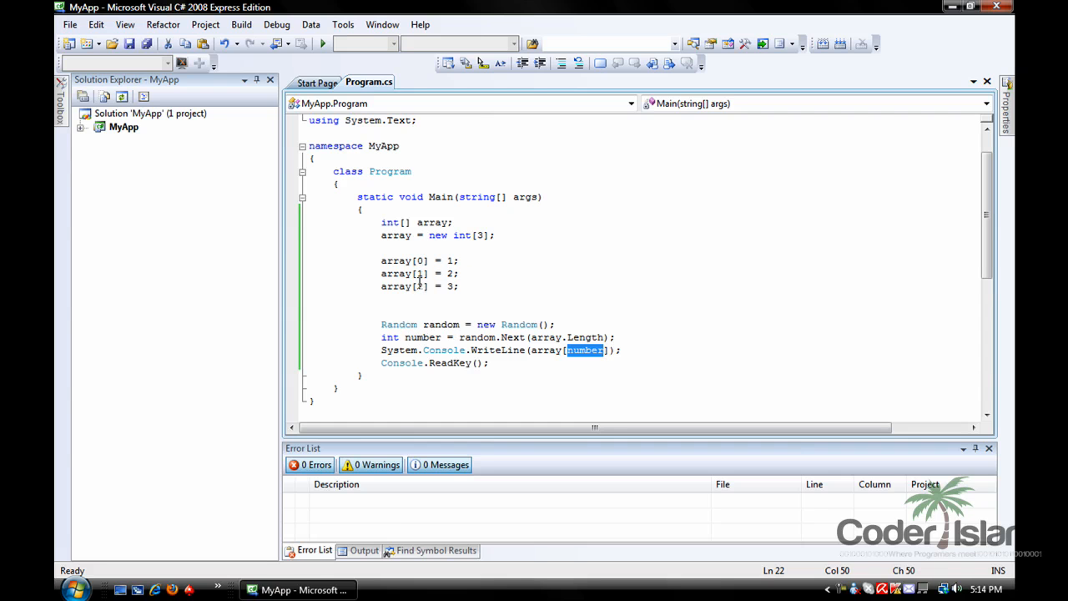
{"action": "left_click", "coordinate": [421, 261]}
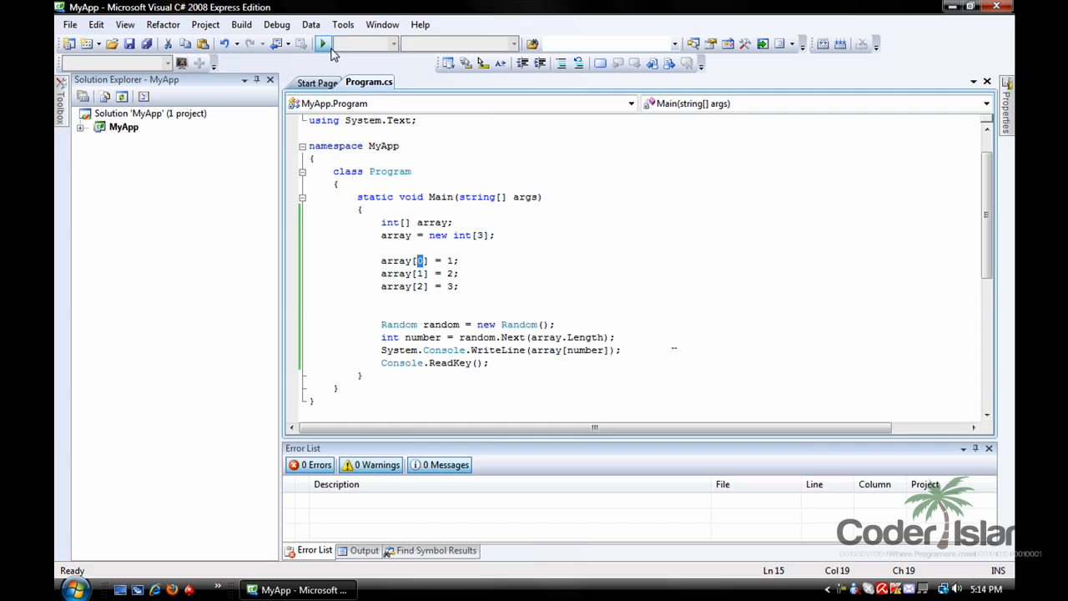
{"action": "left_click", "coordinate": [324, 43]}
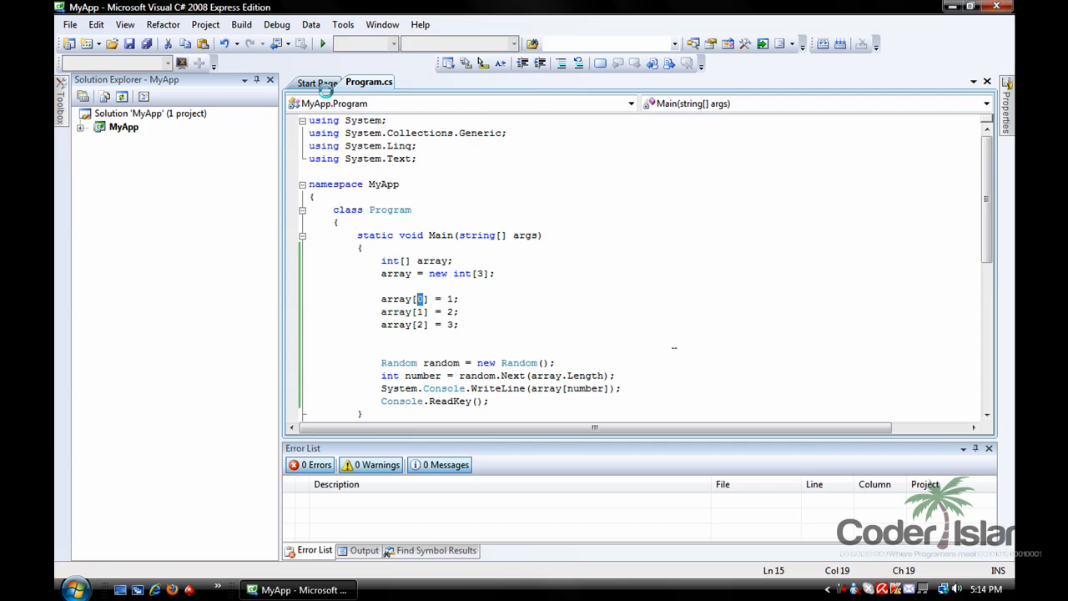
{"action": "left_click", "coordinate": [324, 43]}
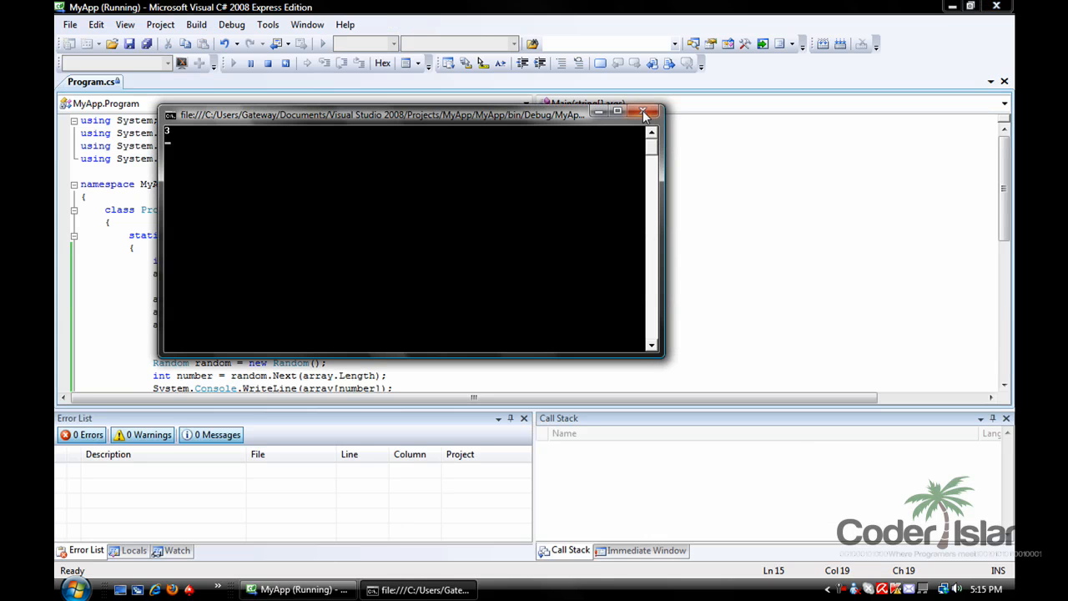
{"action": "left_click", "coordinate": [645, 112]}
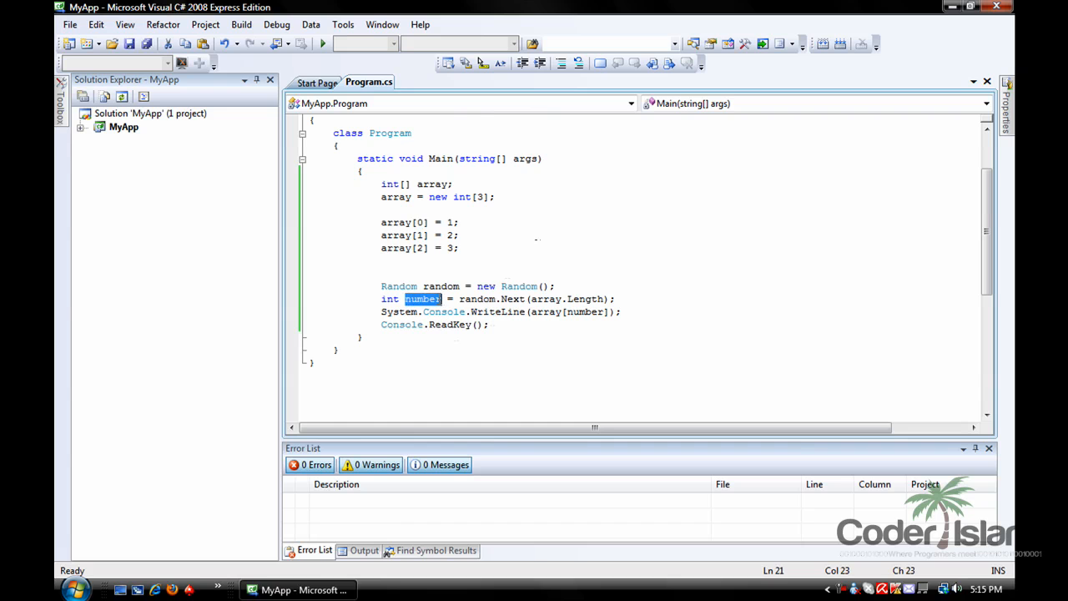
{"action": "left_click", "coordinate": [538, 312]}
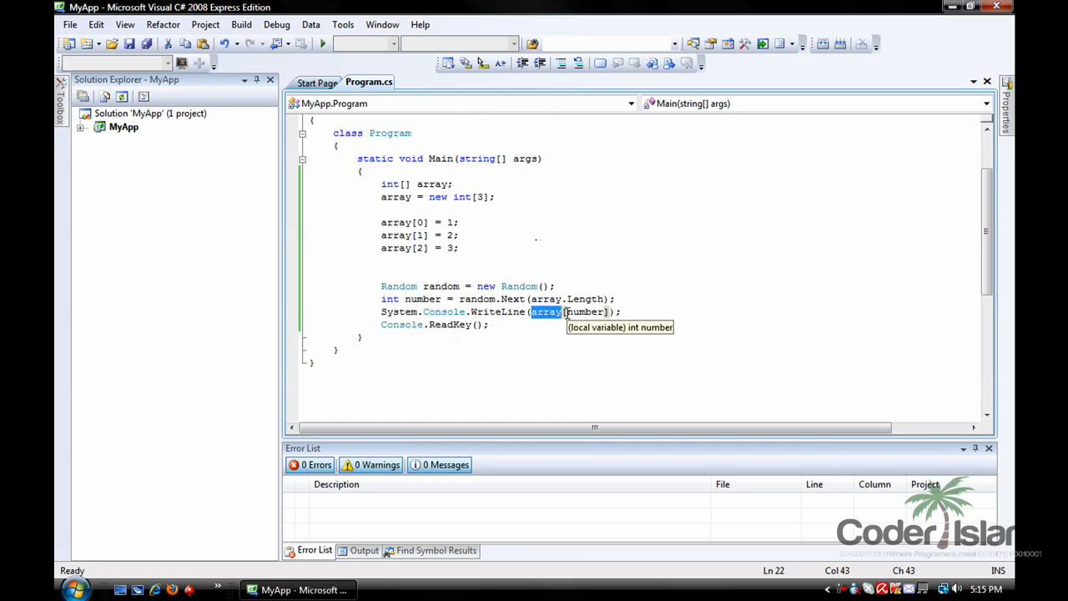
{"action": "mouse_move", "coordinate": [487, 285]}
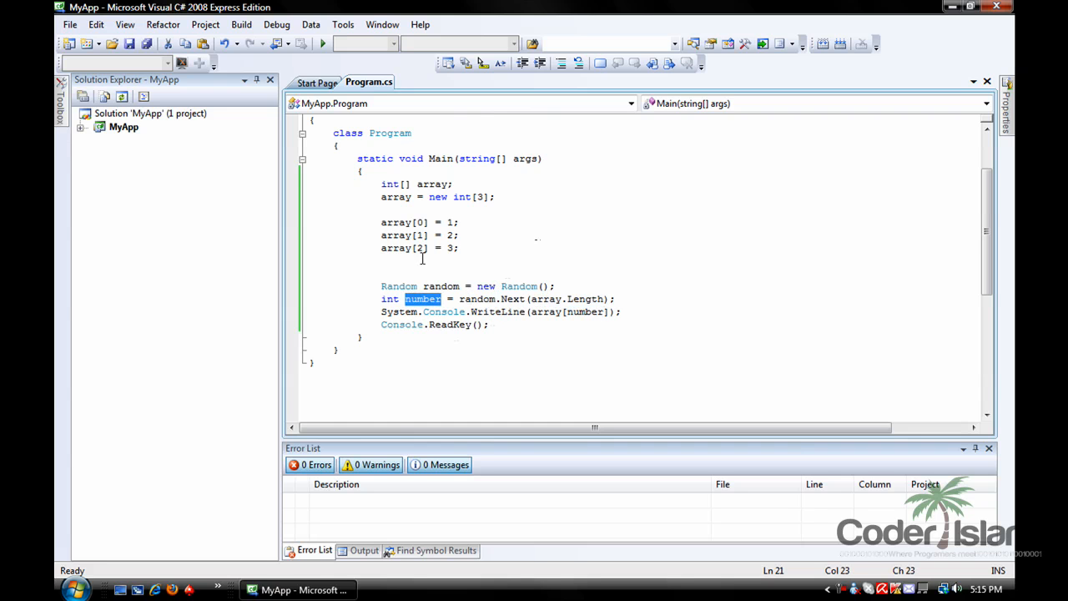
{"action": "left_click", "coordinate": [451, 247]}
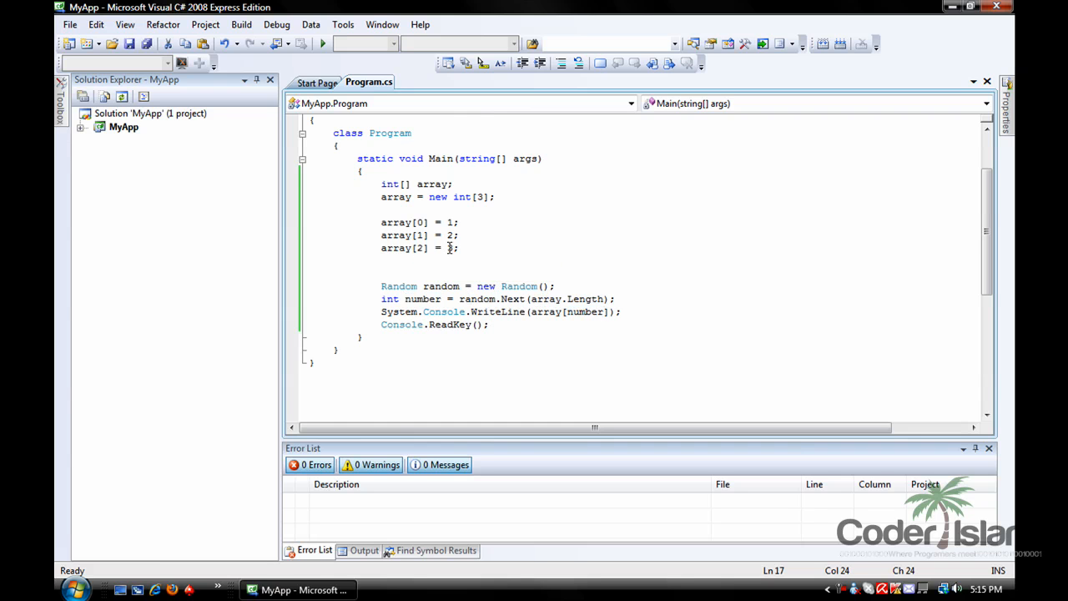
{"action": "double_click", "coordinate": [421, 234]}
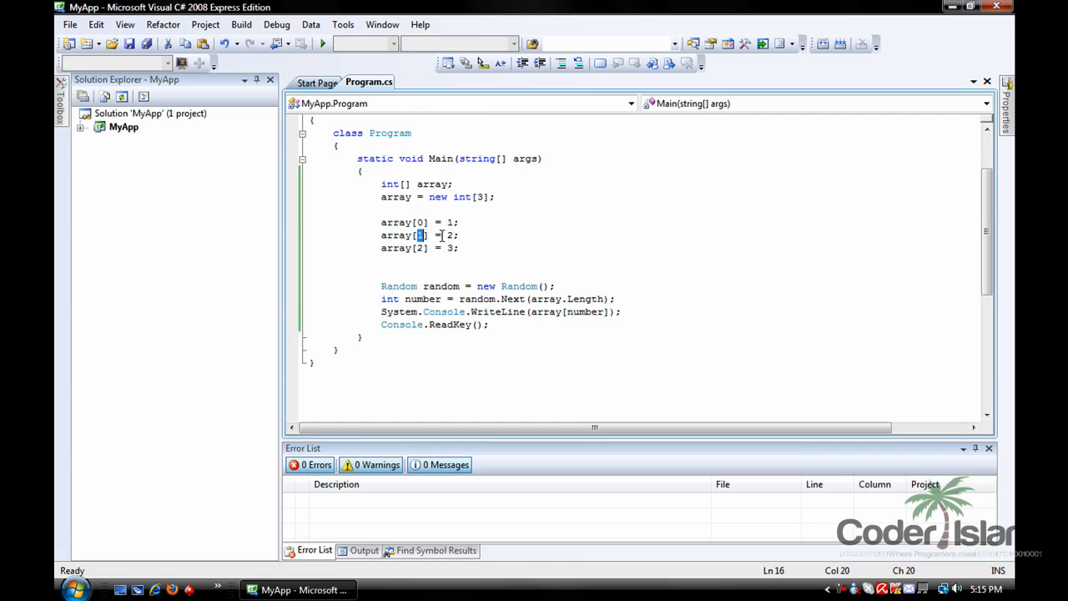
{"action": "mouse_move", "coordinate": [454, 222]}
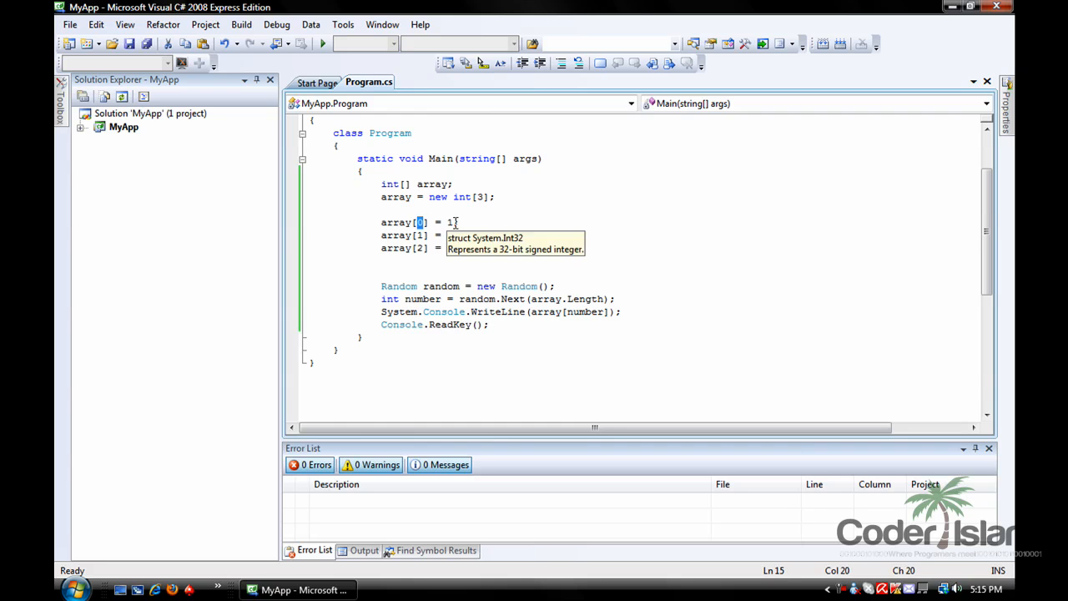